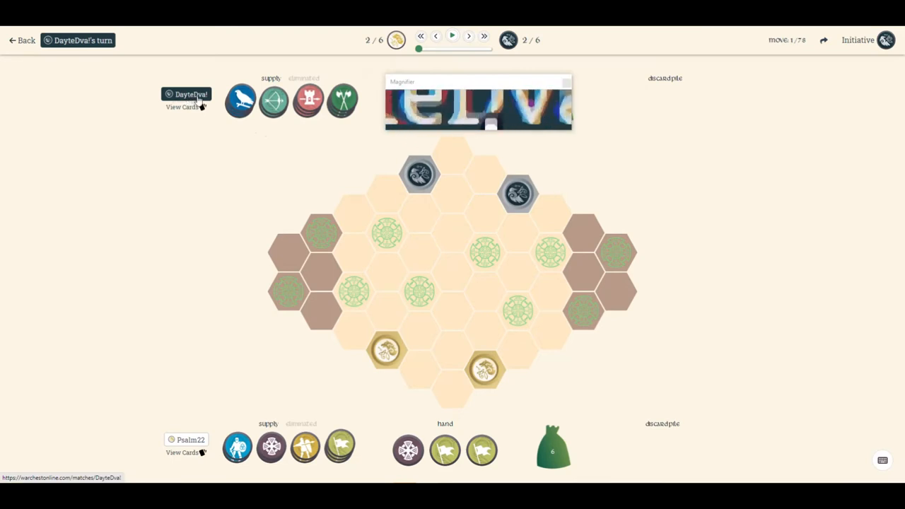
mouse_move(227, 201)
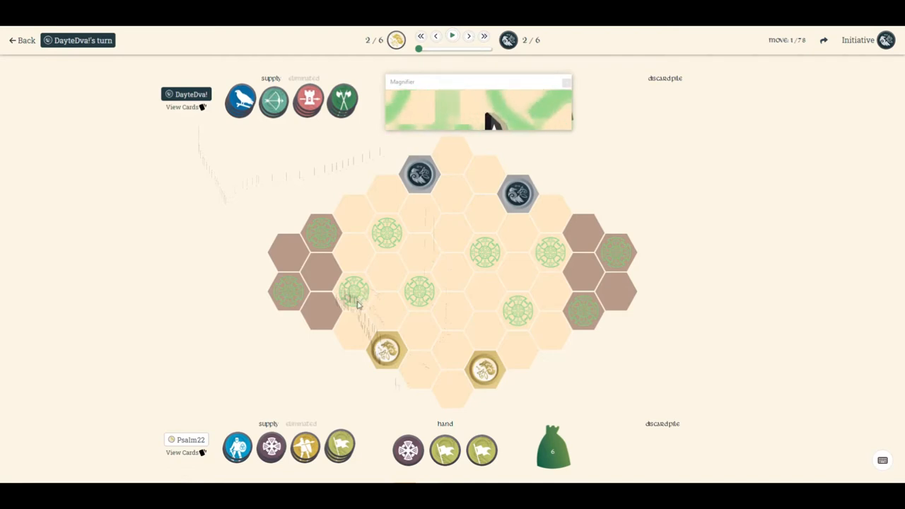
mouse_move(487, 369)
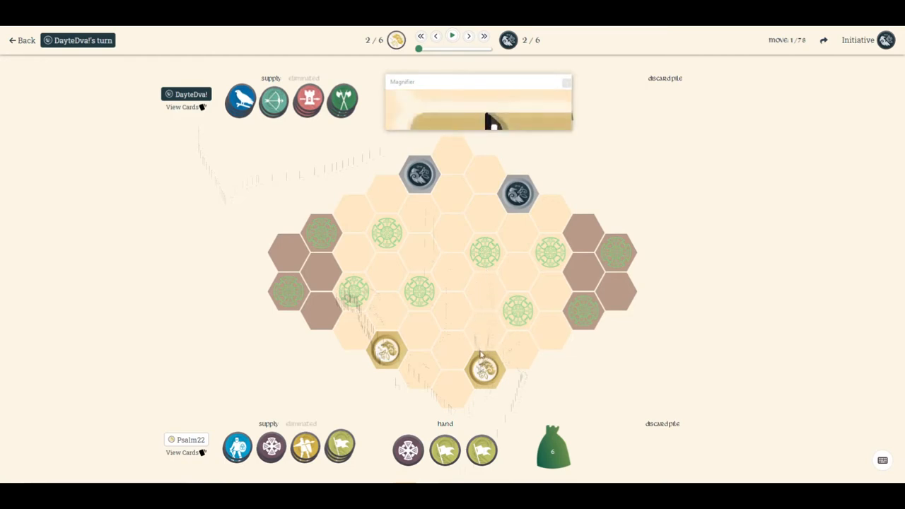
mouse_move(484, 252)
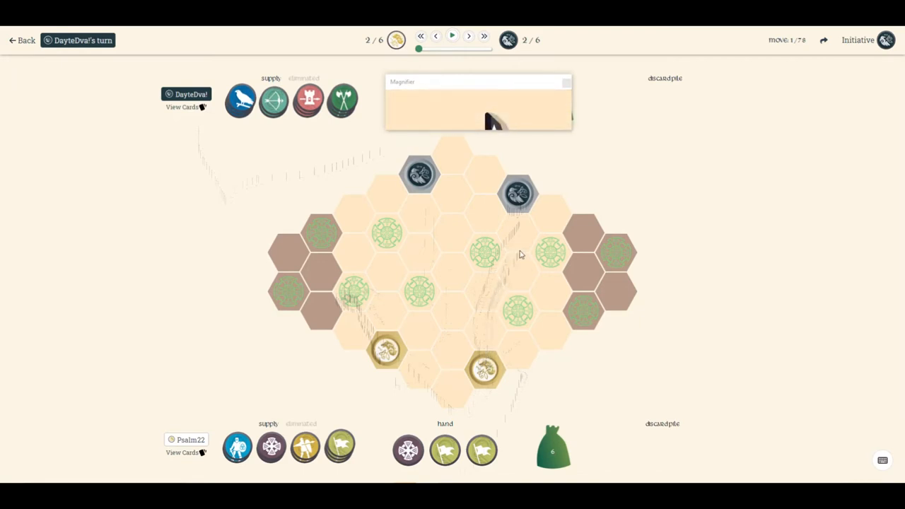
mouse_move(501, 283)
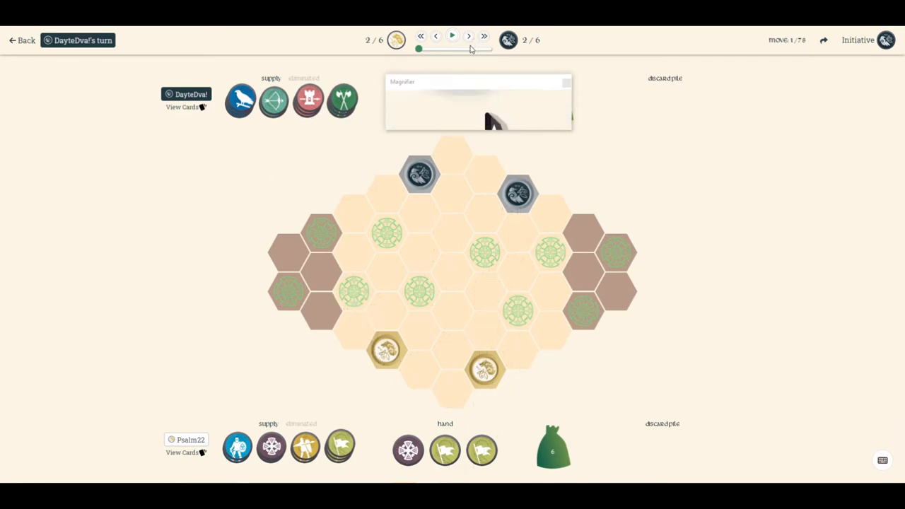
Step the replay through the Ensign move, Warrior Priest deploy and move, to Psalm22's Pikeman deployment.
left_click(468, 35)
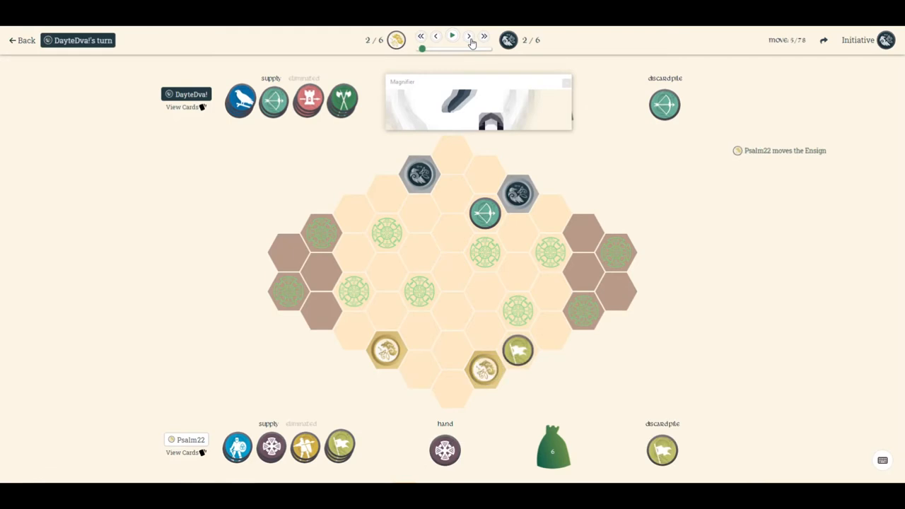
mouse_move(472, 239)
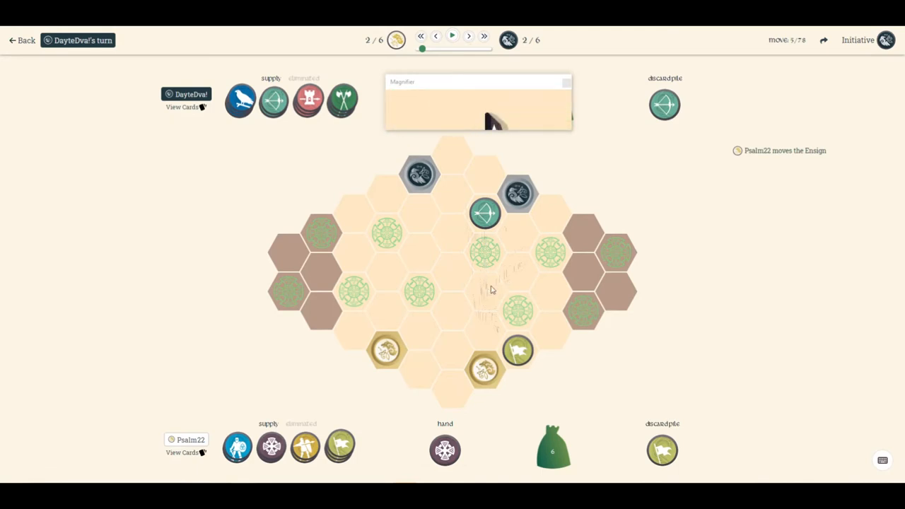
mouse_move(512, 286)
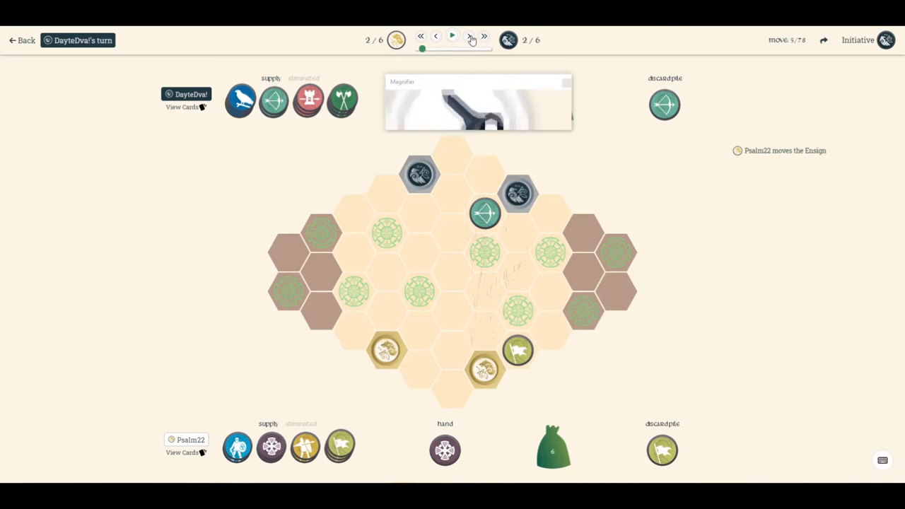
left_click(453, 36)
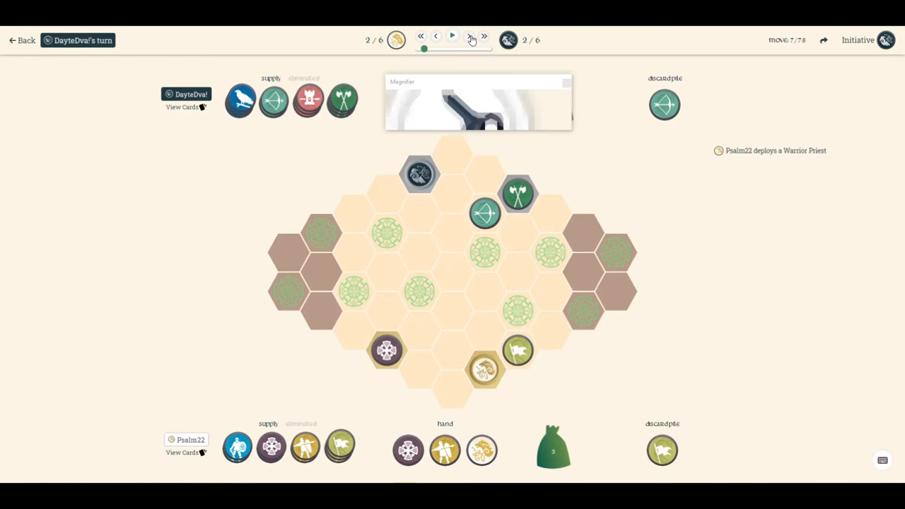
left_click(471, 39)
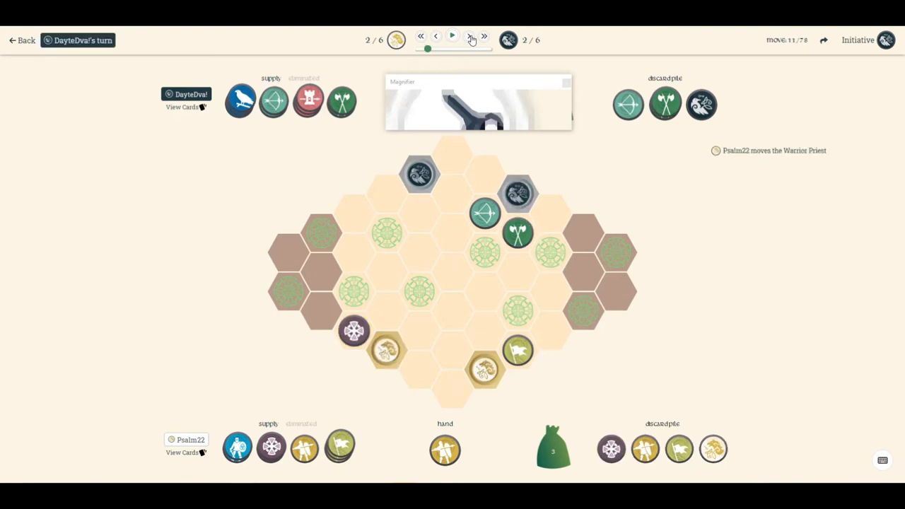
left_click(452, 36)
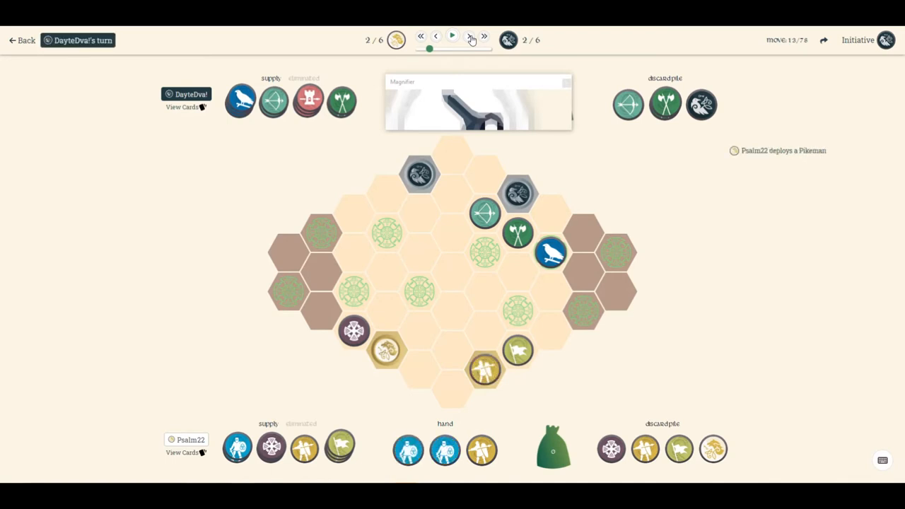
Step the replay one move forward to Psalm22 deploying a Knight.
left_click(453, 36)
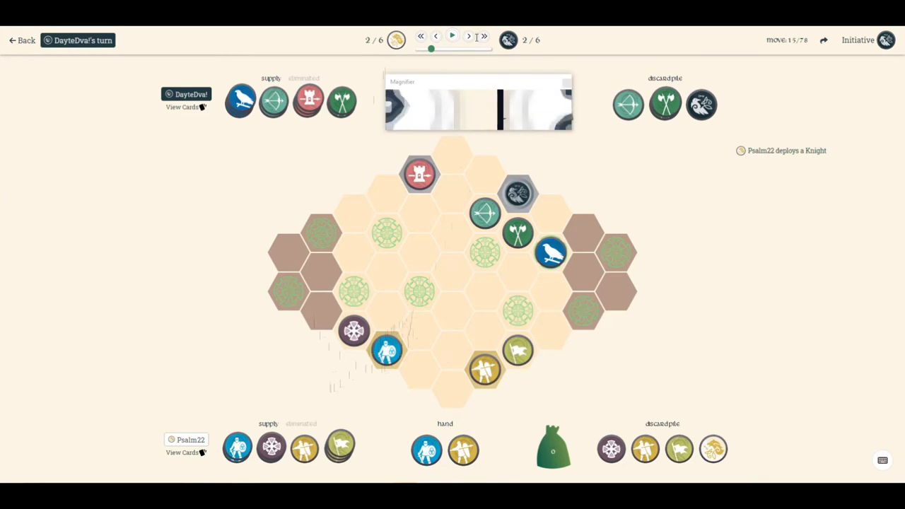
Step through the Knight and Pikeman moves, Berserker recruit and bolster, until Psalm22 moves the Knight again.
left_click(468, 36)
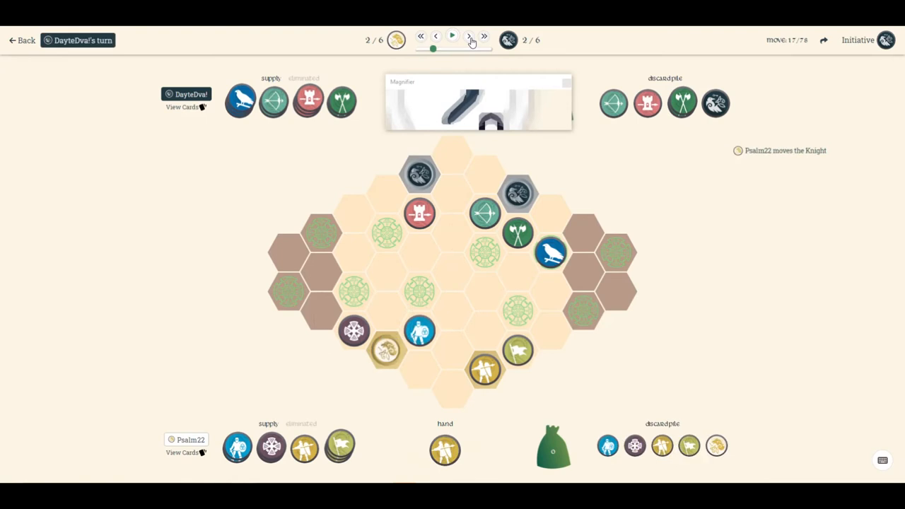
left_click(469, 40)
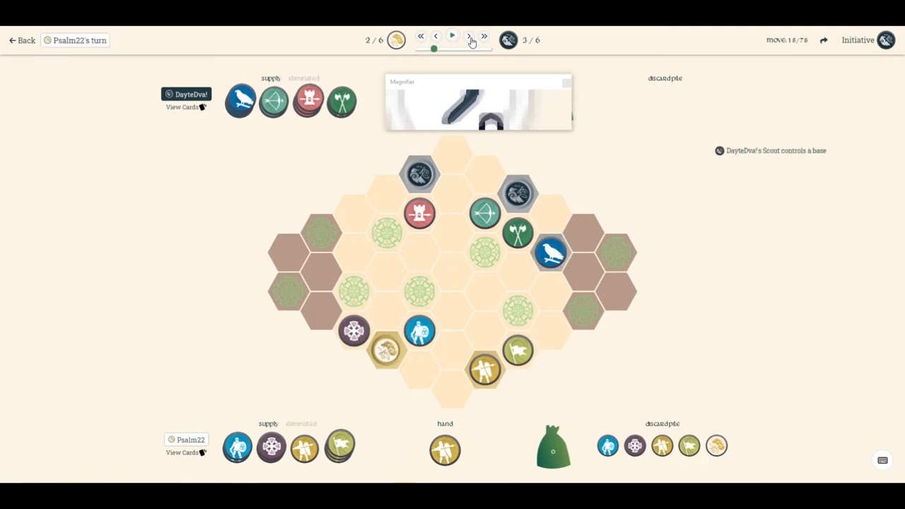
left_click(469, 40)
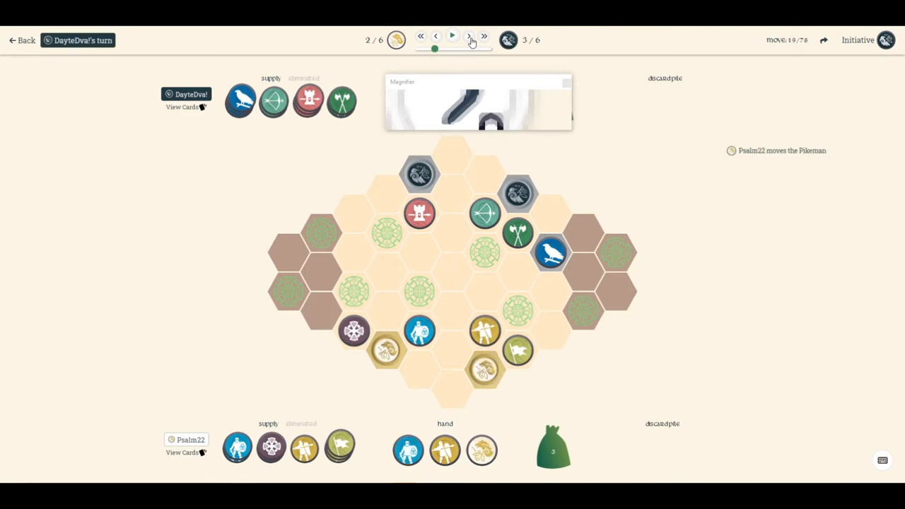
left_click(470, 40)
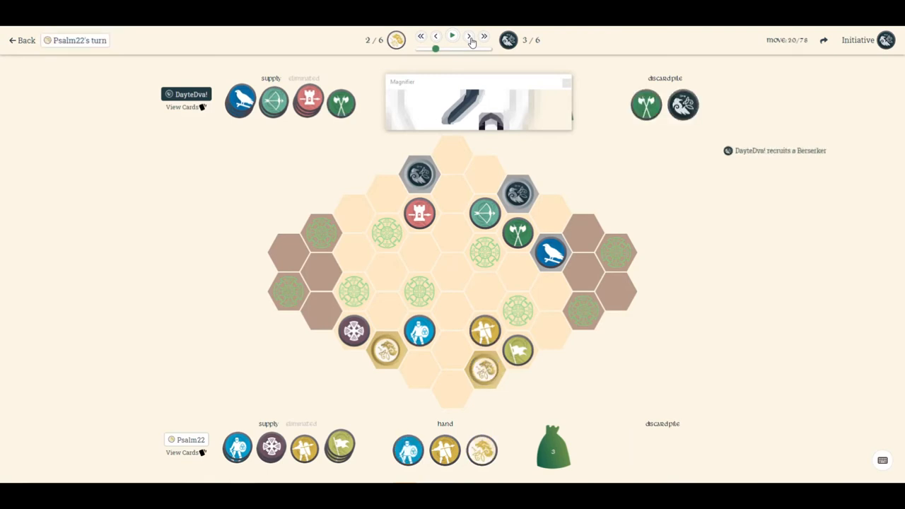
left_click(469, 37)
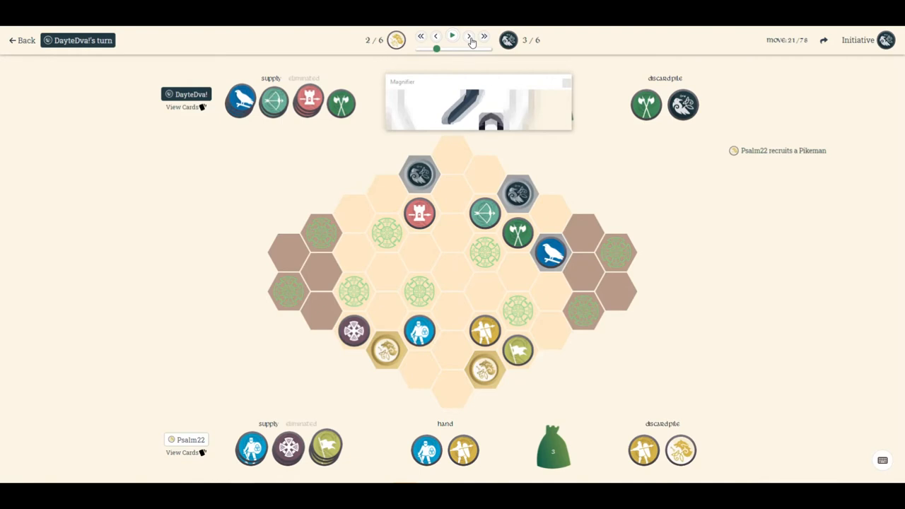
left_click(469, 39)
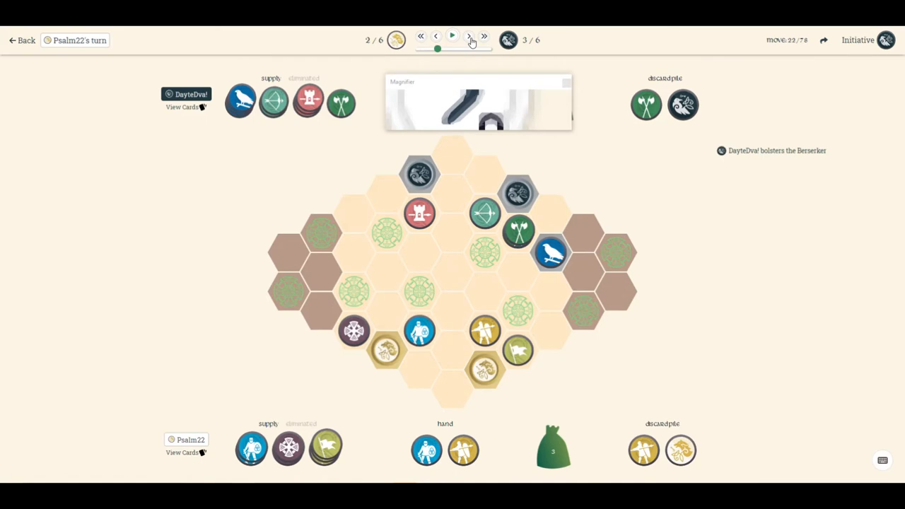
left_click(470, 40)
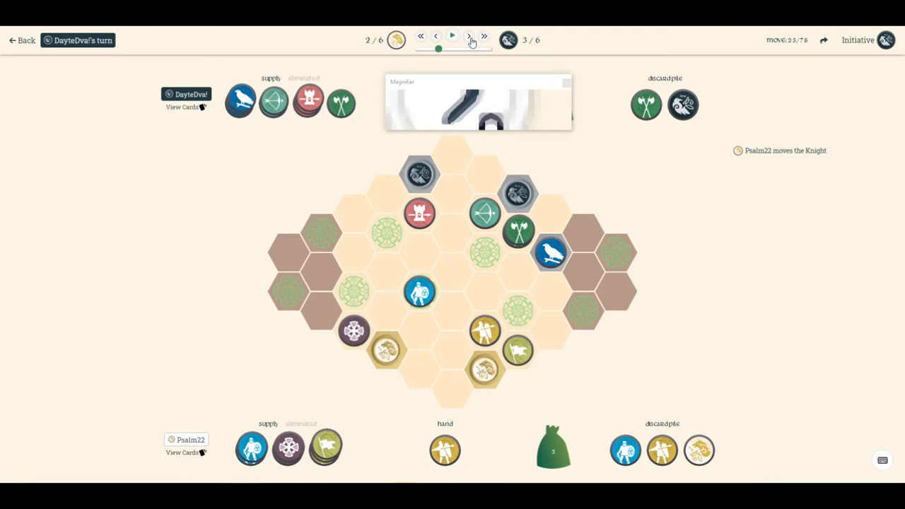
left_click(470, 37)
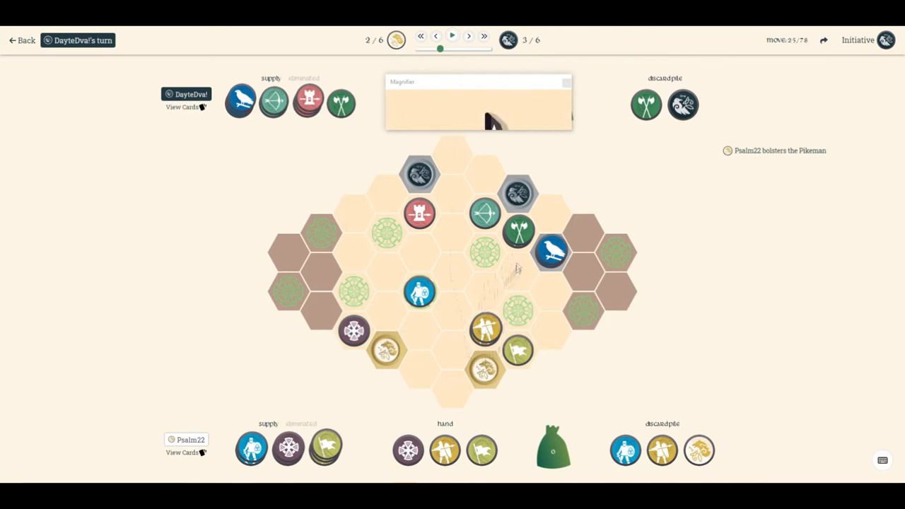
mouse_move(520, 285)
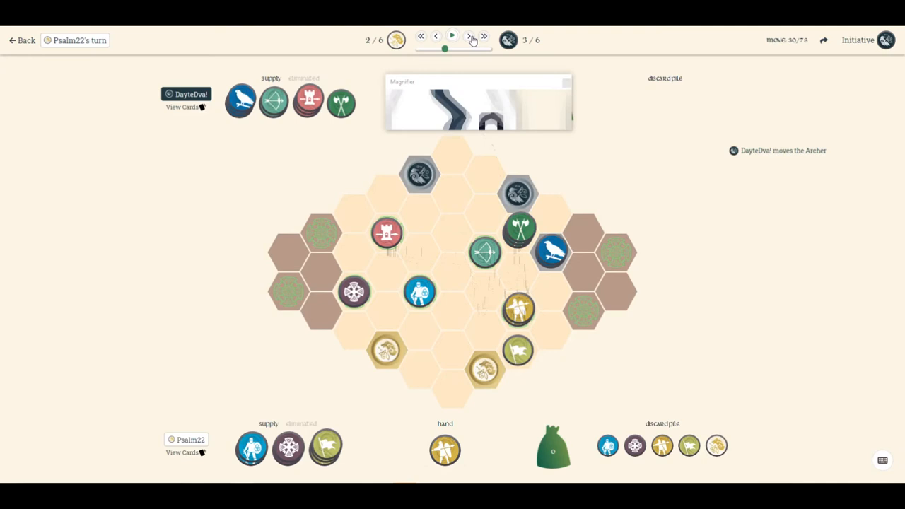
left_click(472, 35)
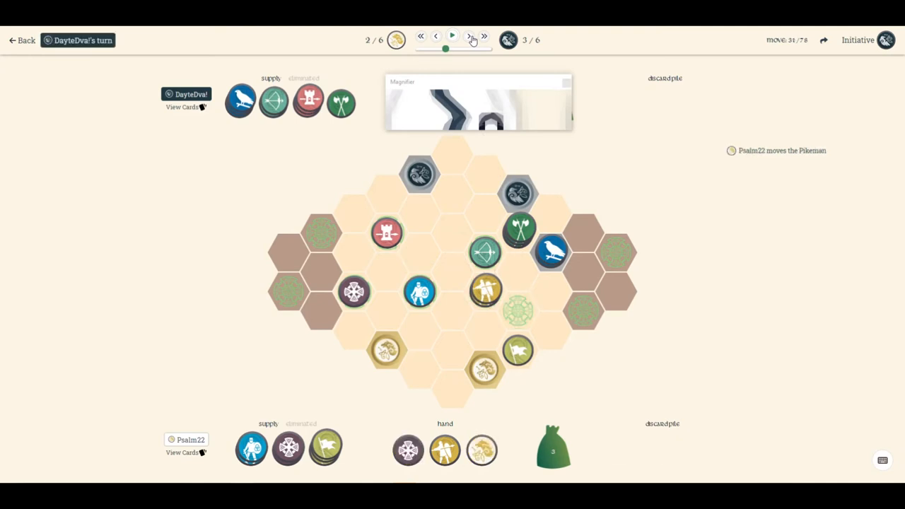
left_click(453, 34)
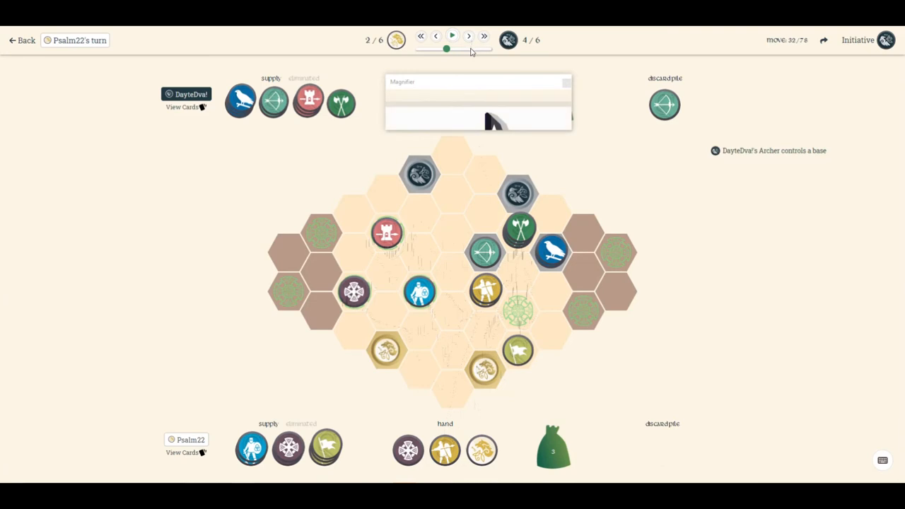
Step through round three's Berserker attack and base controls until DayteDva bolsters the Berserker in round four.
left_click(468, 36)
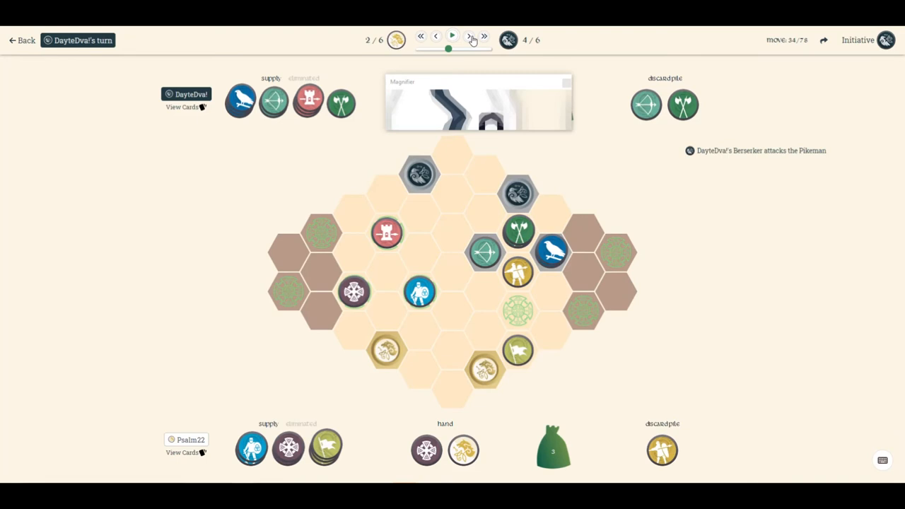
left_click(473, 40)
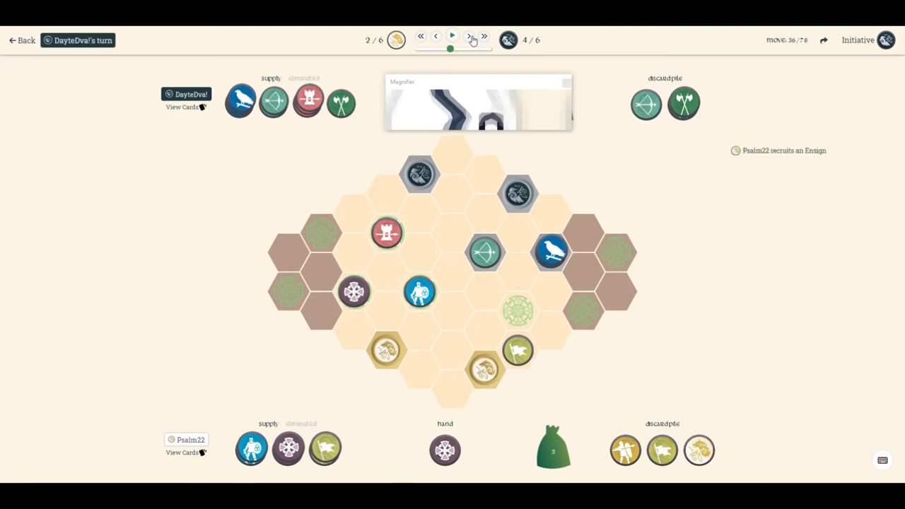
left_click(452, 34)
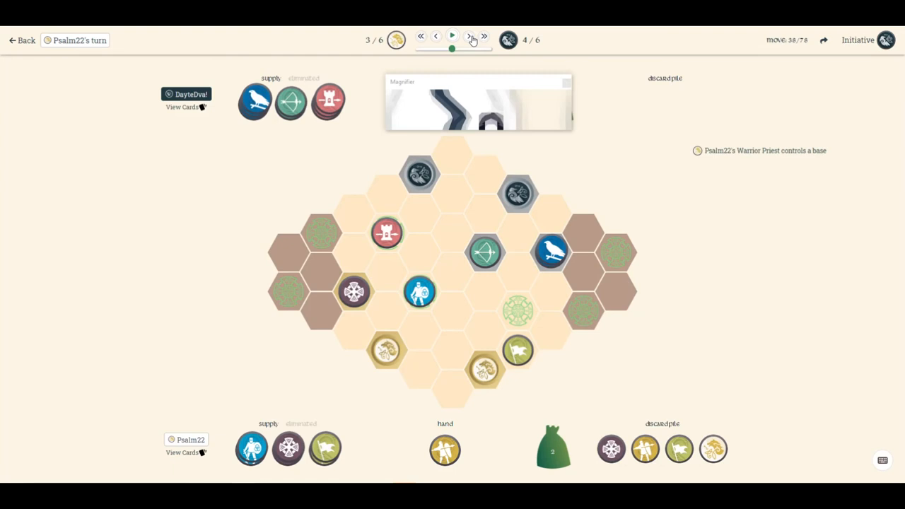
left_click(469, 36)
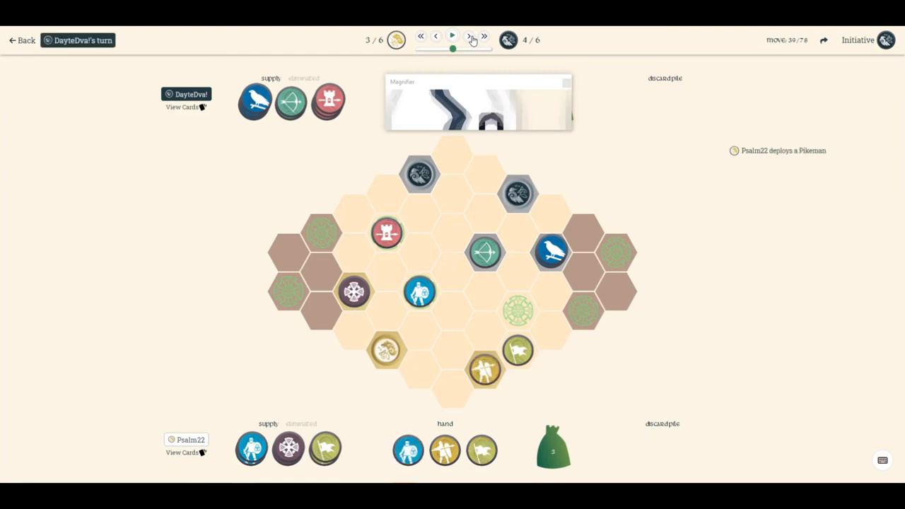
left_click(452, 34)
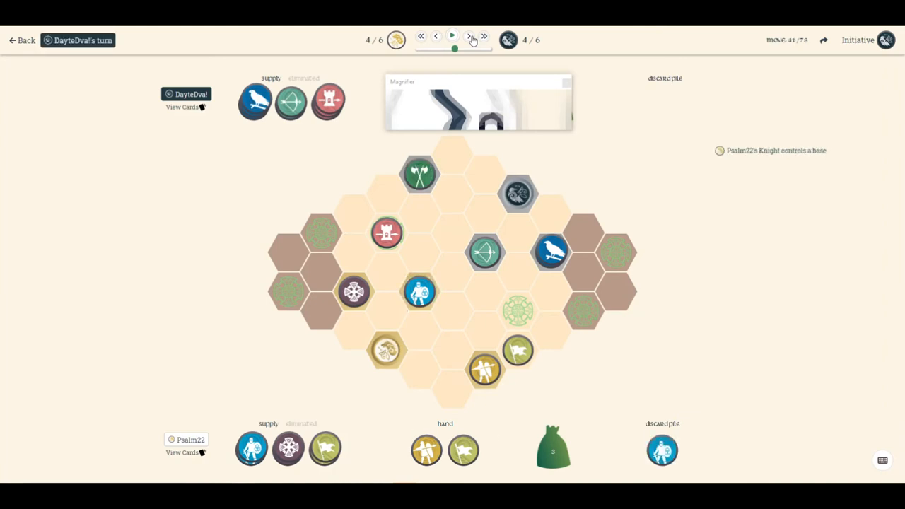
left_click(453, 34)
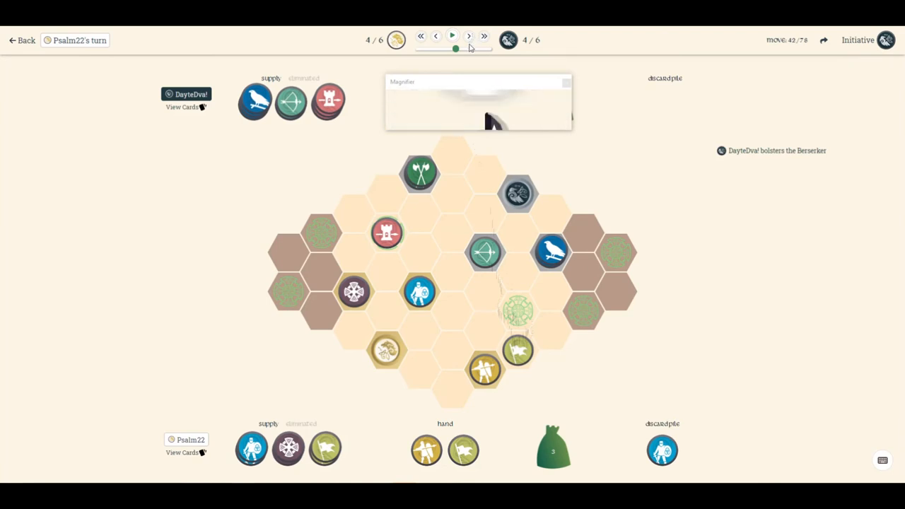
Step into round five where Psalm22 bolsters the Ensign and Knight and the Ensign controls a base.
left_click(469, 37)
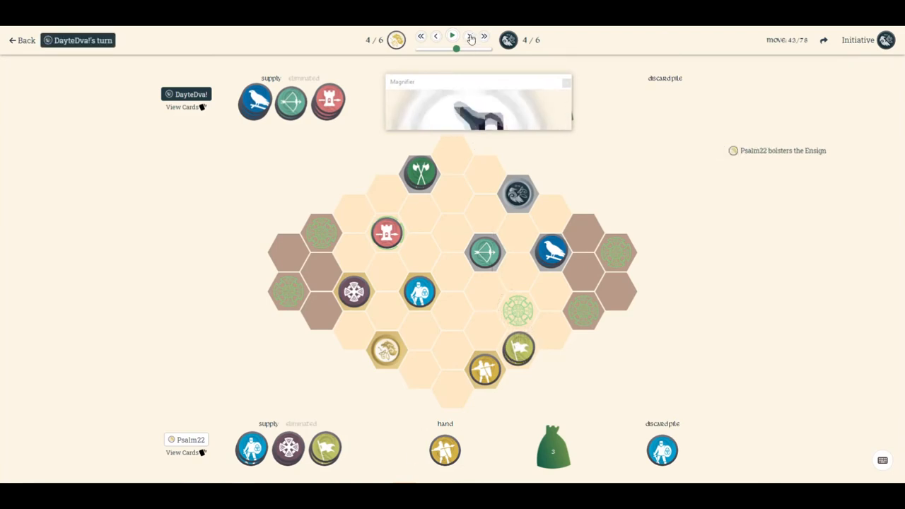
left_click(453, 35)
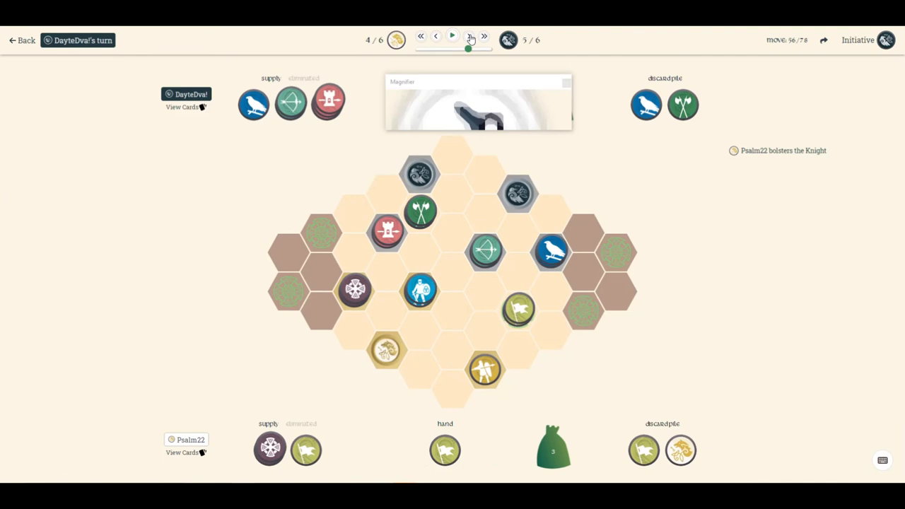
left_click(453, 35)
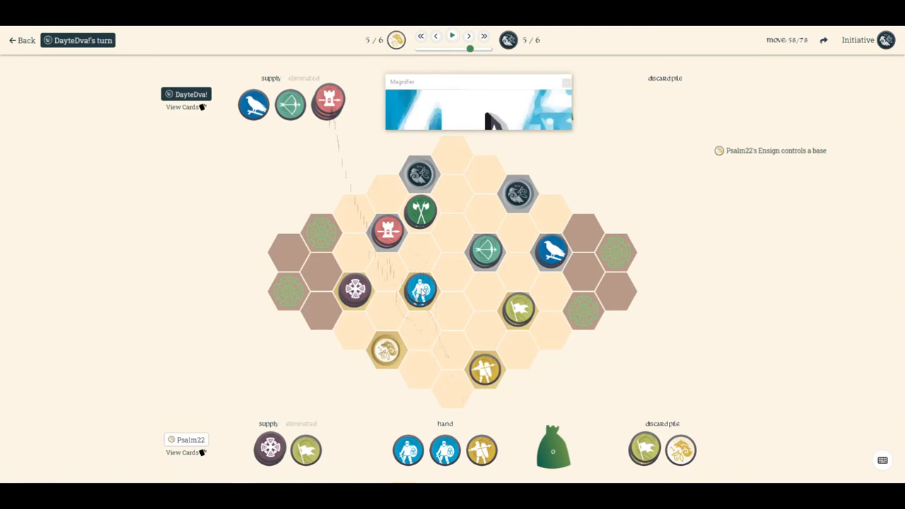
mouse_move(328, 102)
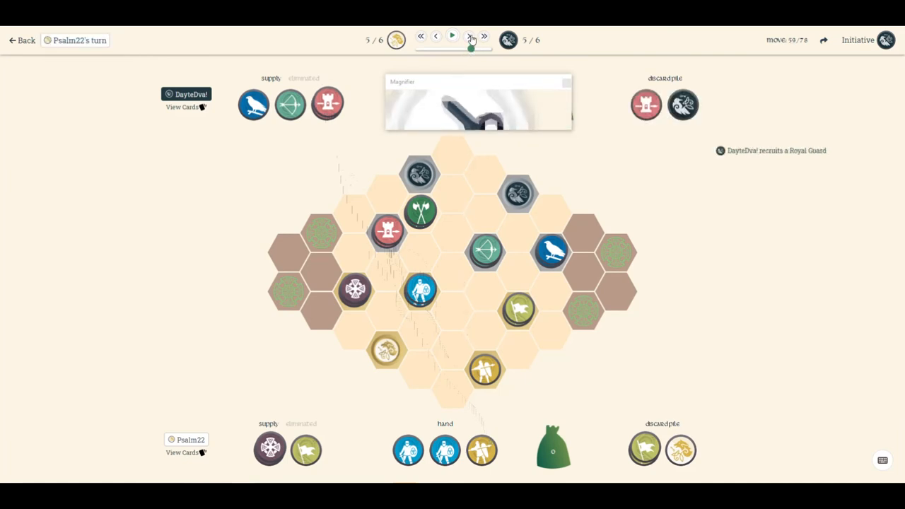
Step through DayteDva's Royal Guard recruit and Psalm22's Pikeman and Knight moves.
left_click(470, 37)
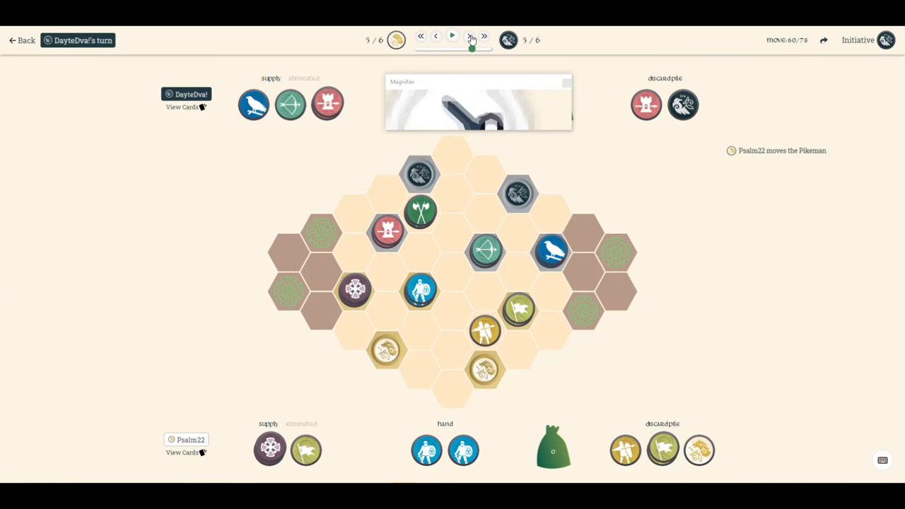
left_click(471, 36)
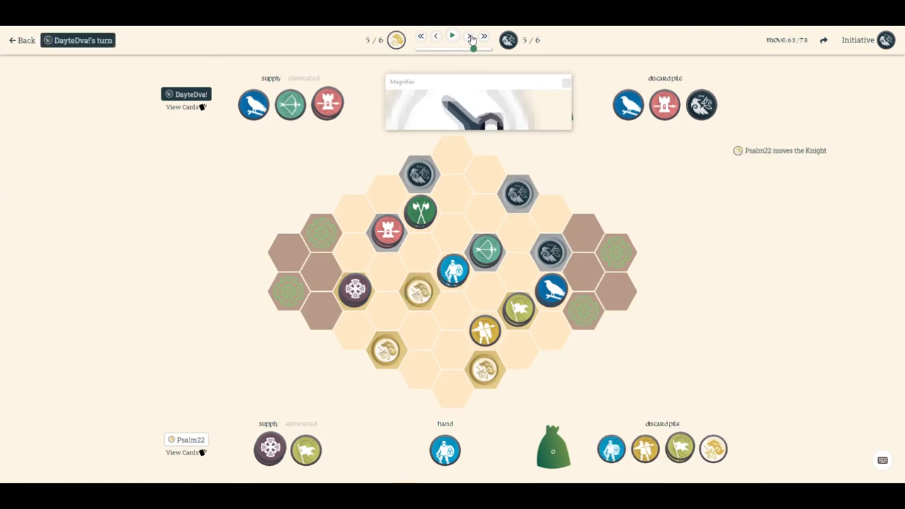
left_click(452, 35)
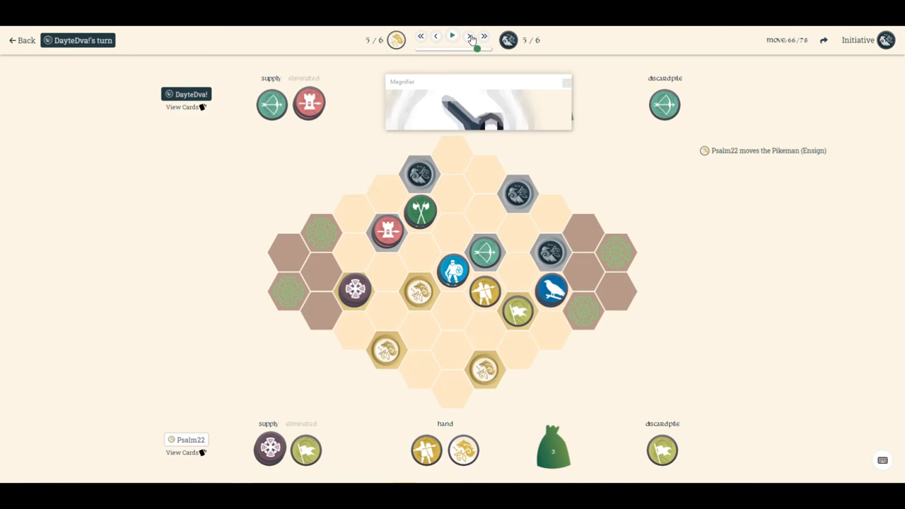
Step through round six's last moves until the Victory dialog declares Psalm22 the winner.
left_click(471, 37)
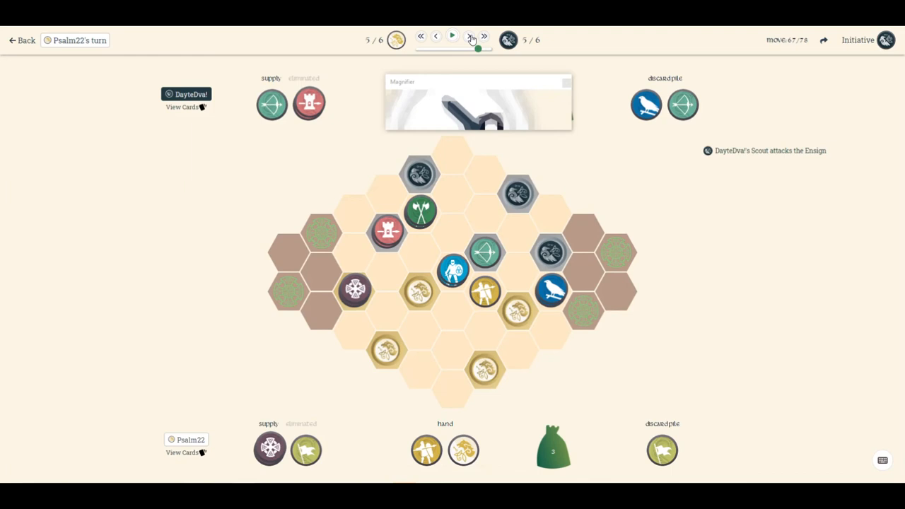
left_click(473, 36)
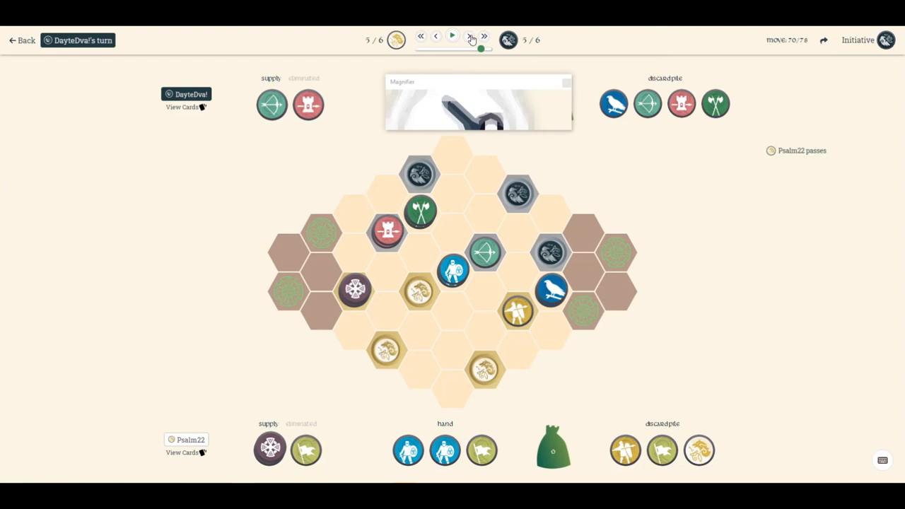
left_click(452, 36)
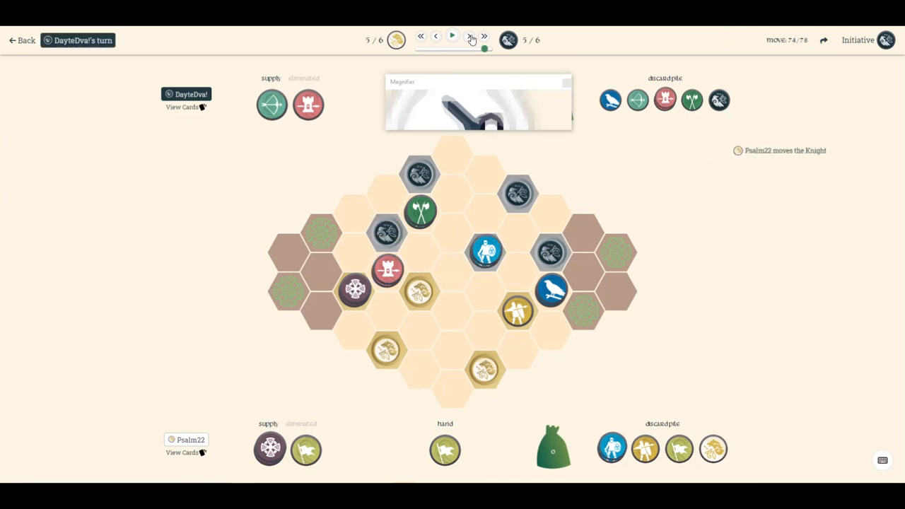
left_click(452, 35)
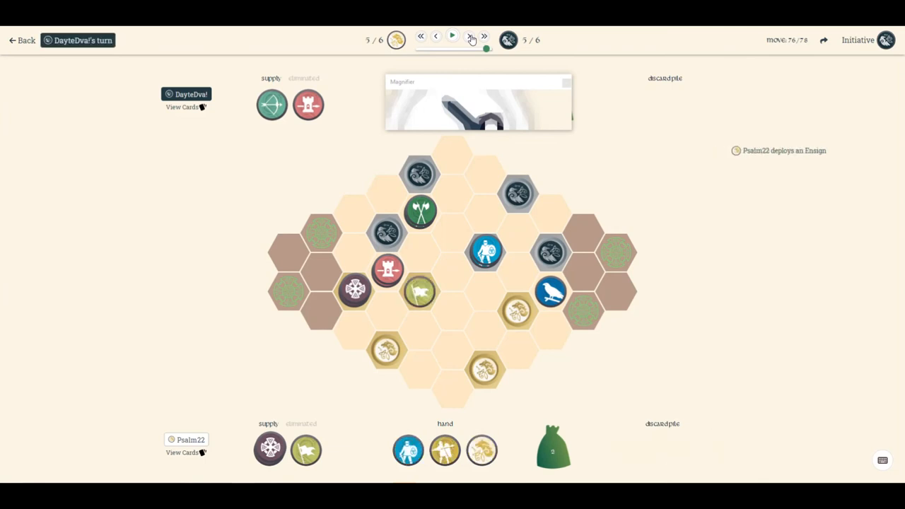
left_click(472, 37)
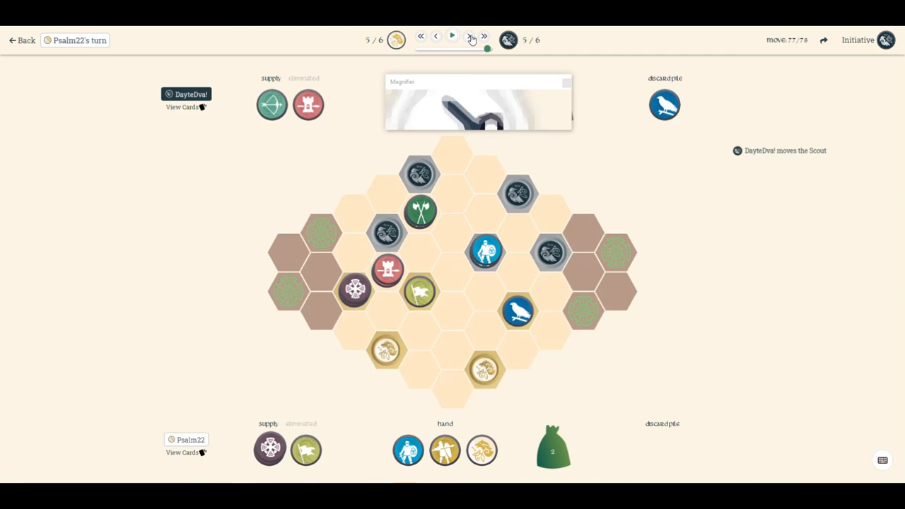
left_click(472, 37)
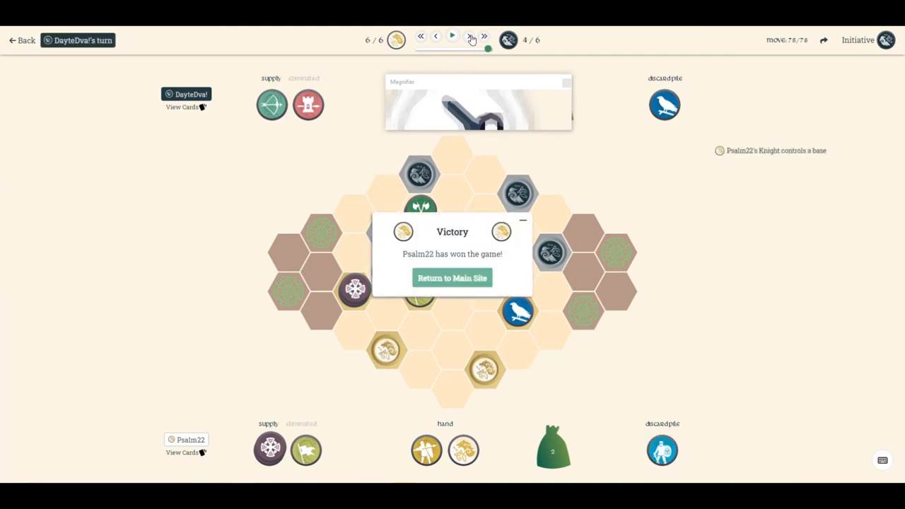